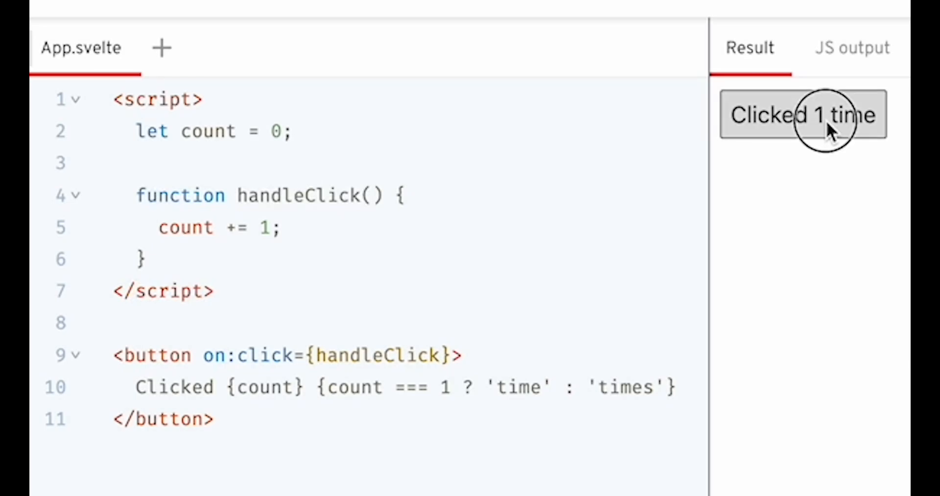
# - Click the Result pane counter button until its label reads 'Clicked 4 times'
pyautogui.click(809, 115)
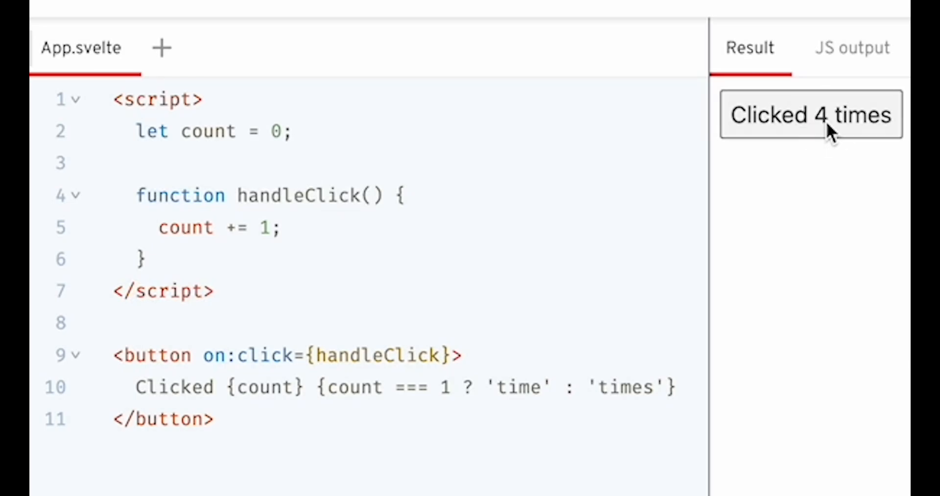